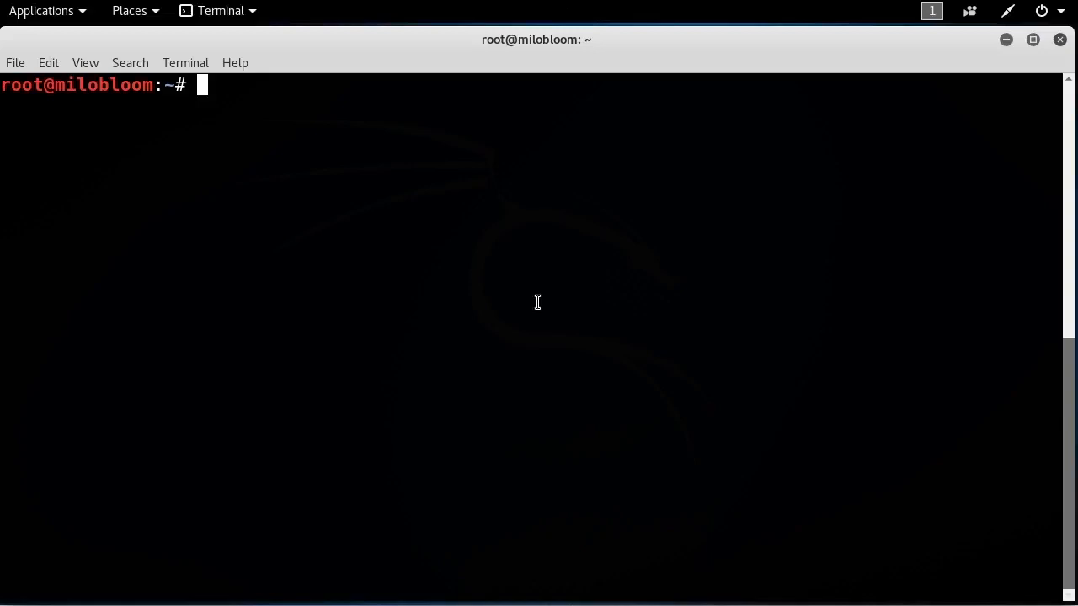
Step: Run john with no arguments and scroll through its usage and option list
type("john")
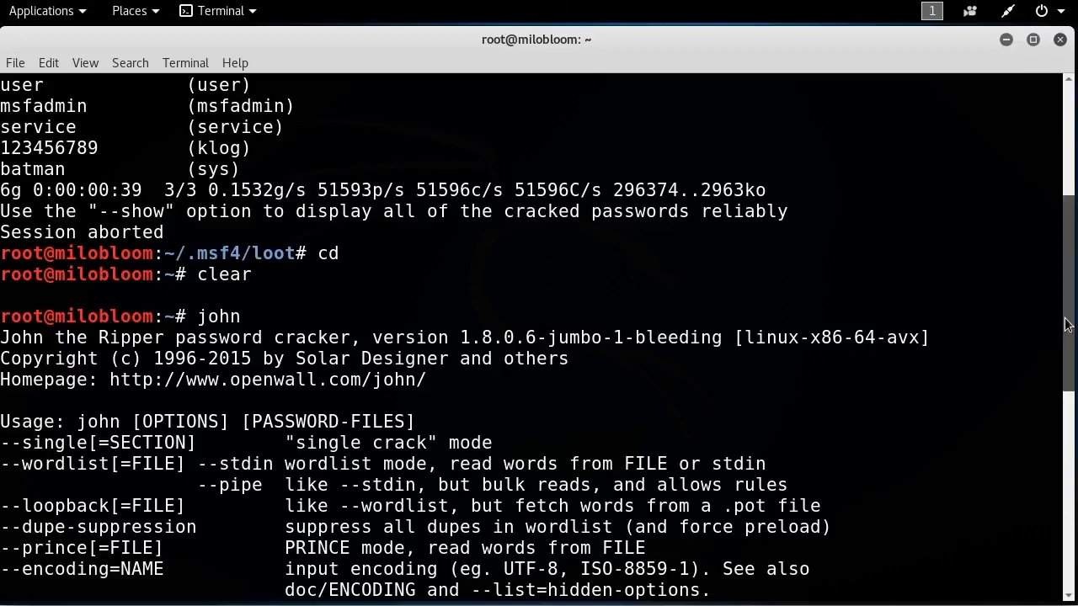
scroll("down", 3)
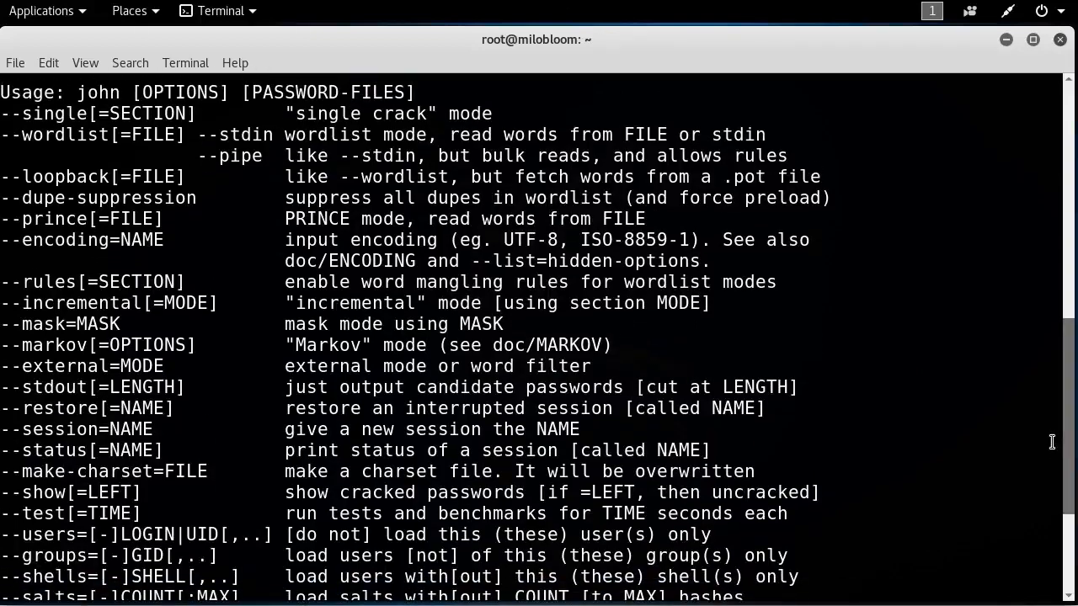
mouse_move(307, 276)
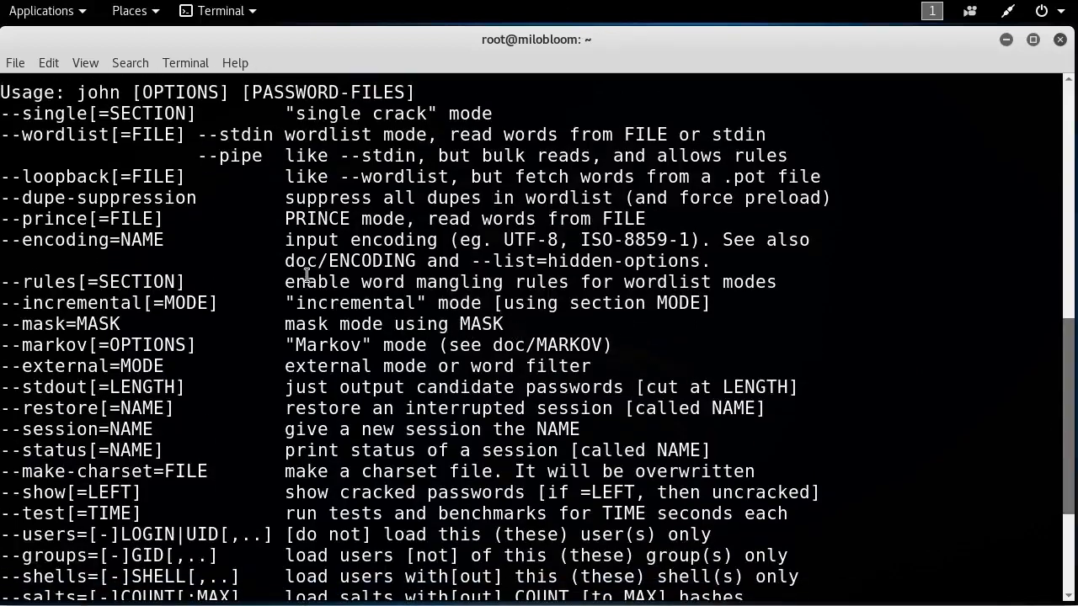
mouse_move(1058, 444)
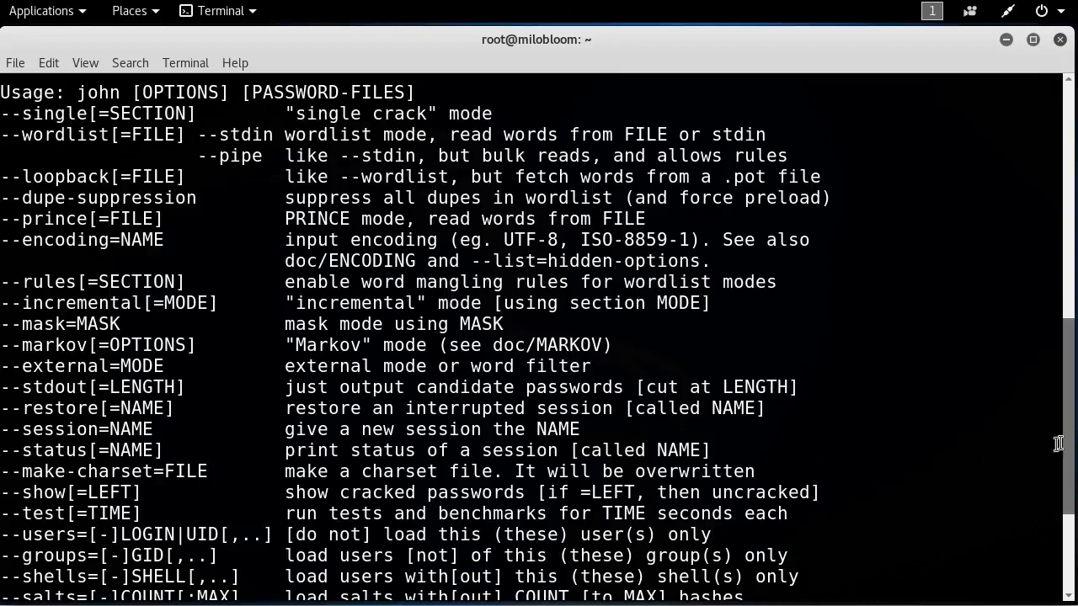
scroll("down", 3)
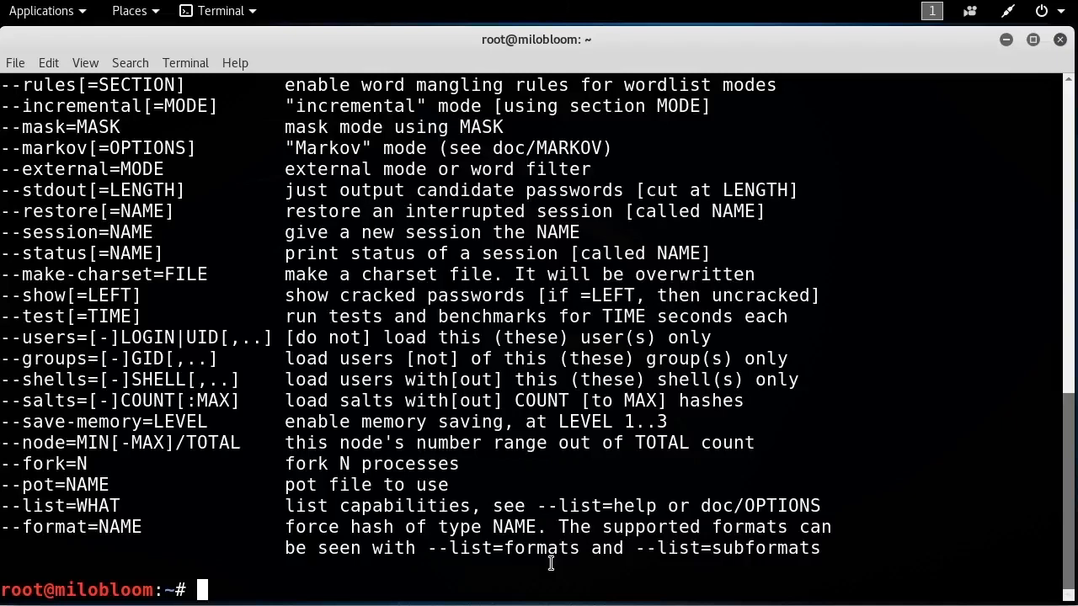
Step: Change into the ~/.msf4/loot directory holding the captured hash files
type("cd .ms")
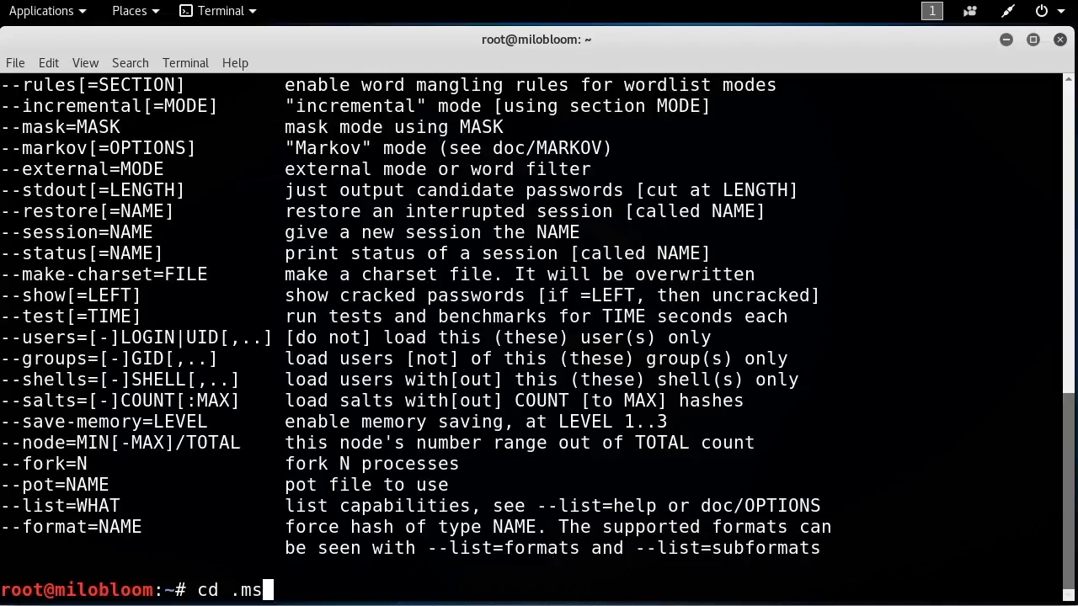
type("f4/loot/")
type("ls")
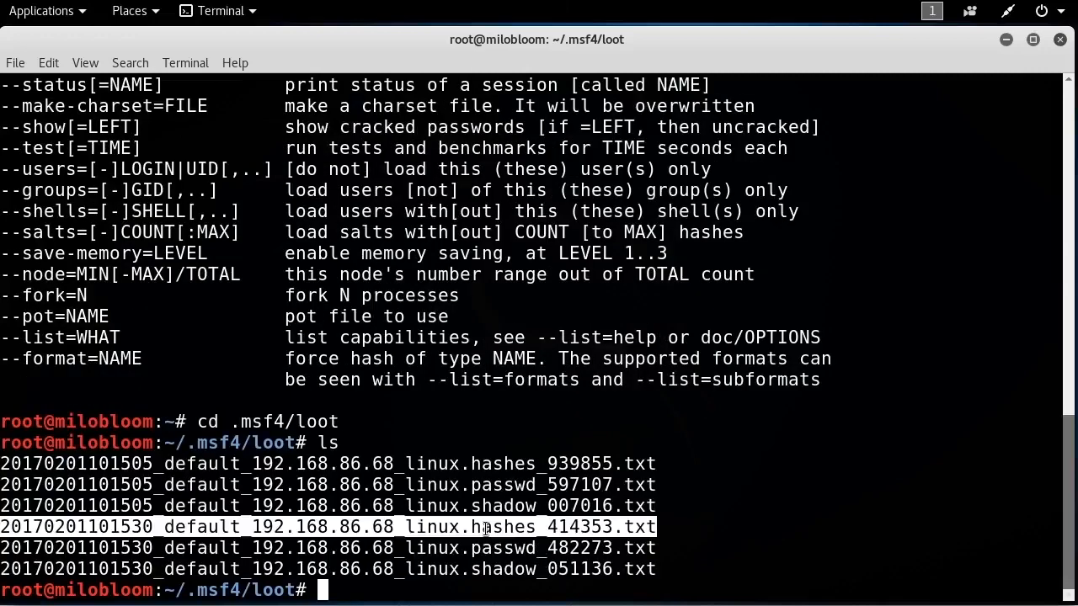
mouse_move(541, 424)
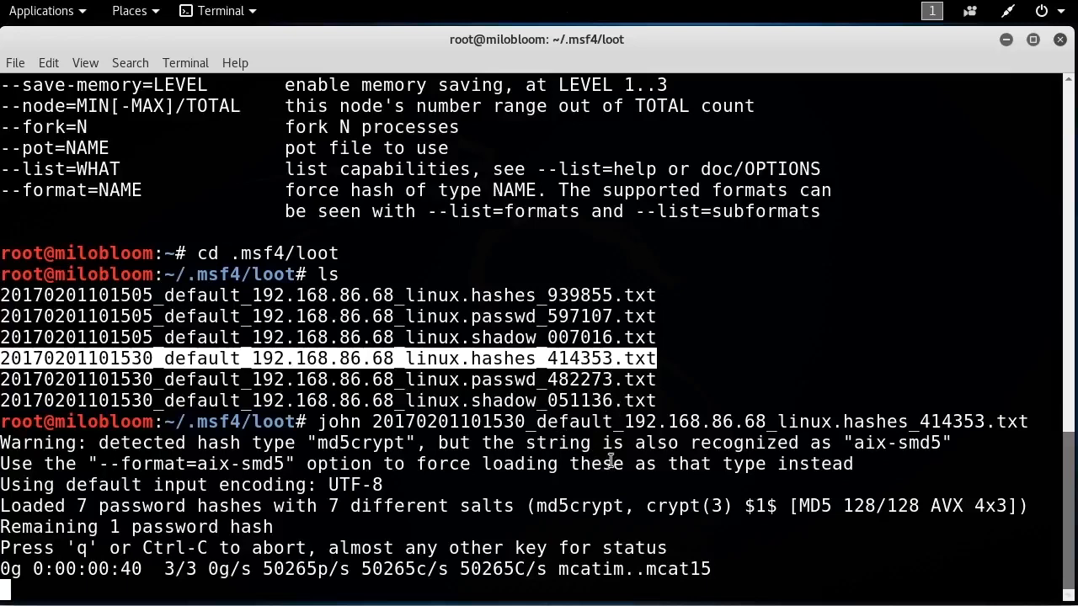
mouse_move(607, 526)
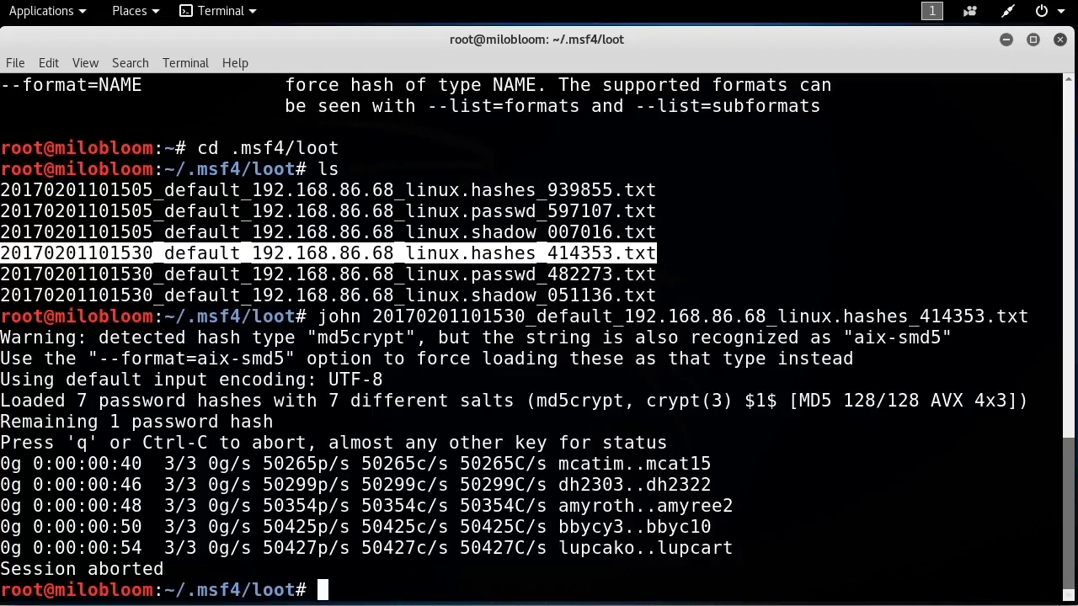
Step: Move to /usr/share/wordlists, list it and select rockyou.txt.gz in the listing
type("cd /")
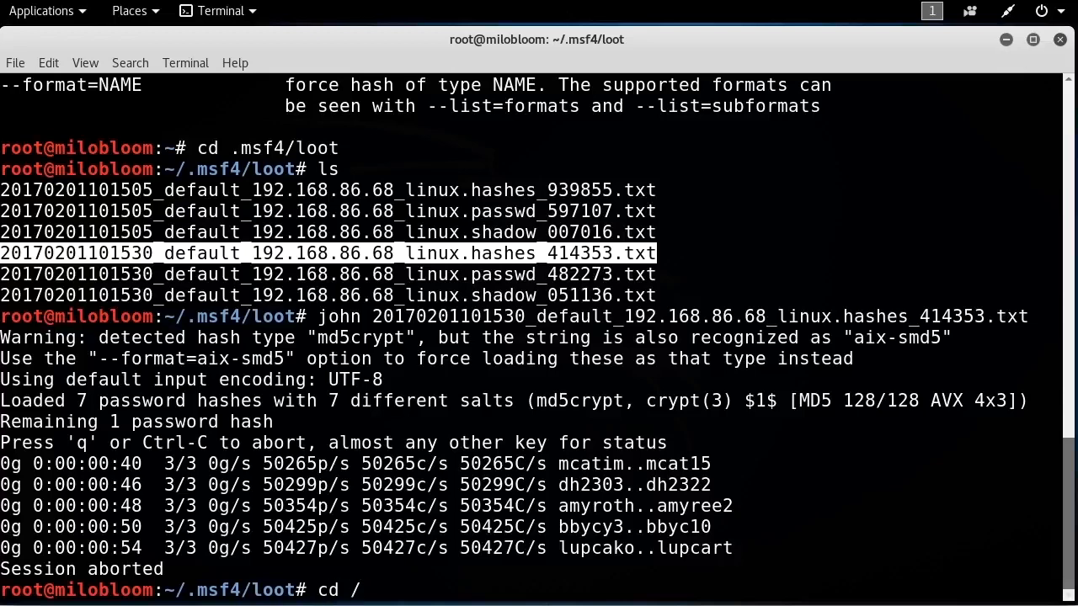
type("usr/s")
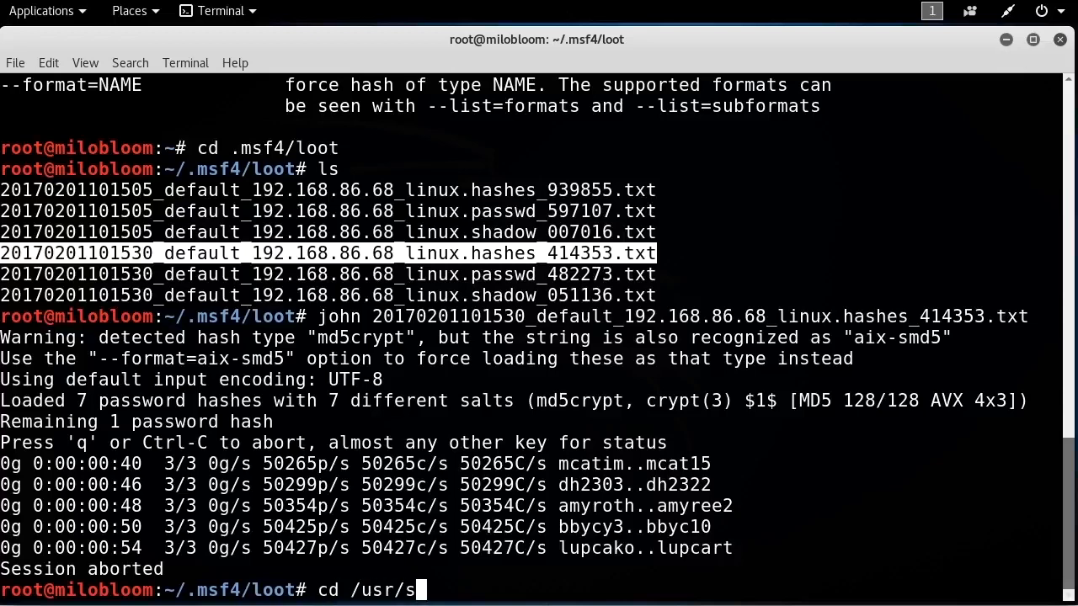
type("hare")
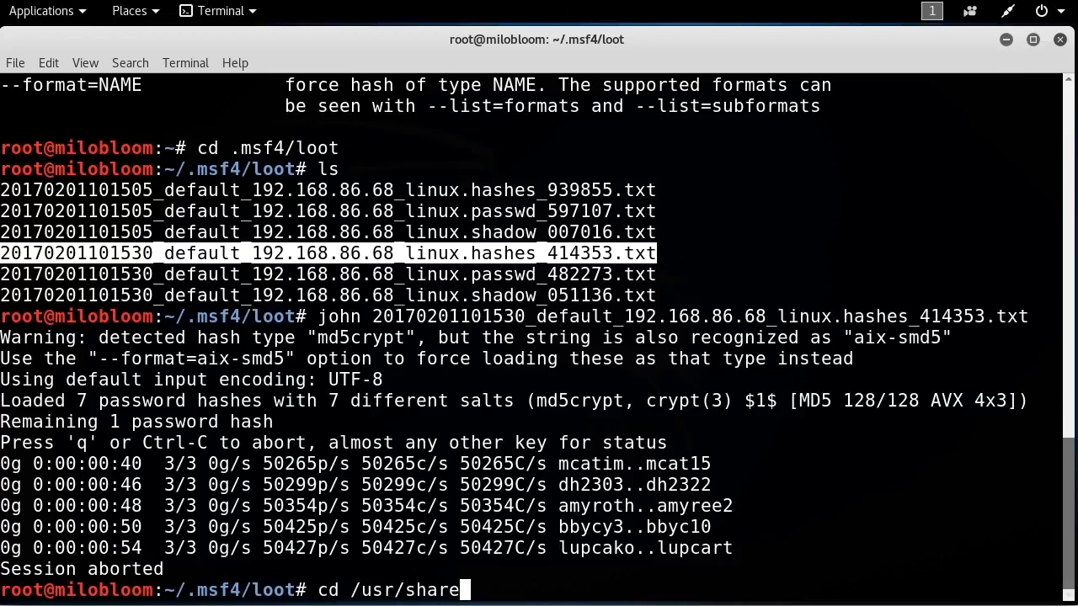
mouse_move(758, 515)
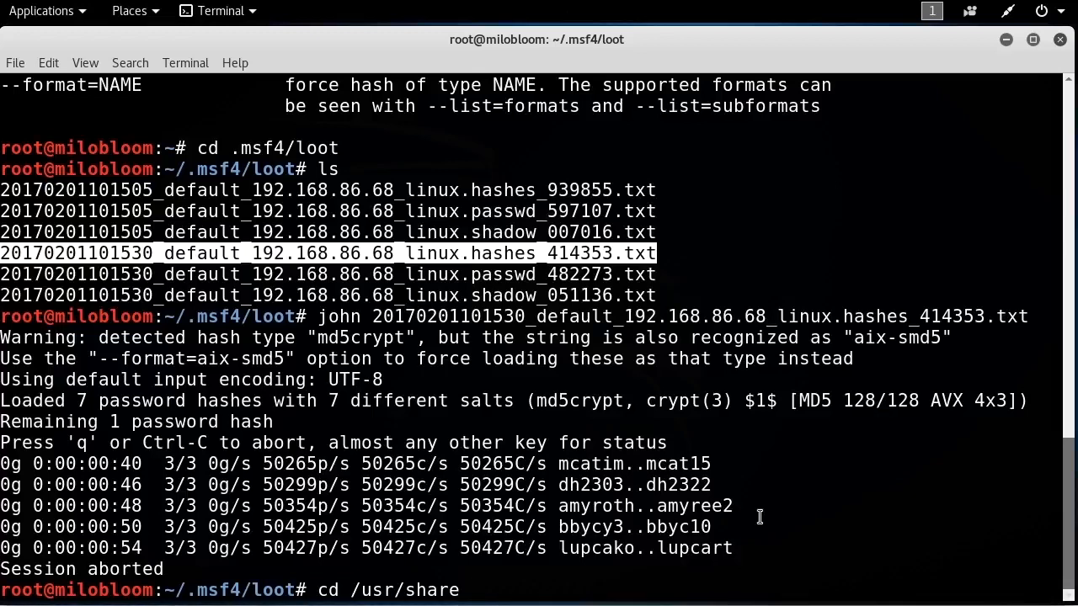
type("/wordlists/")
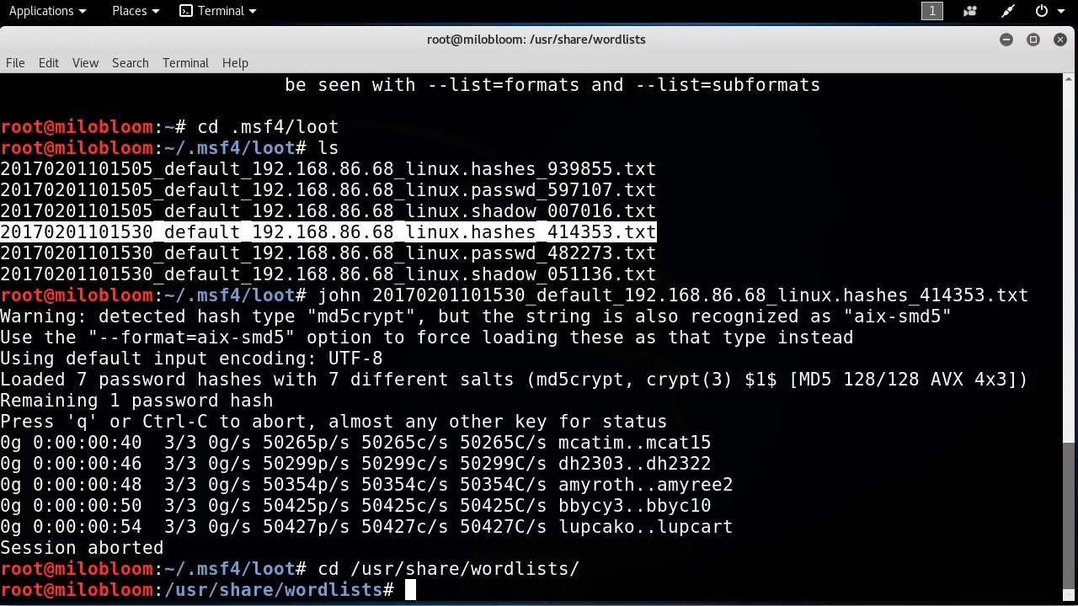
type("ls")
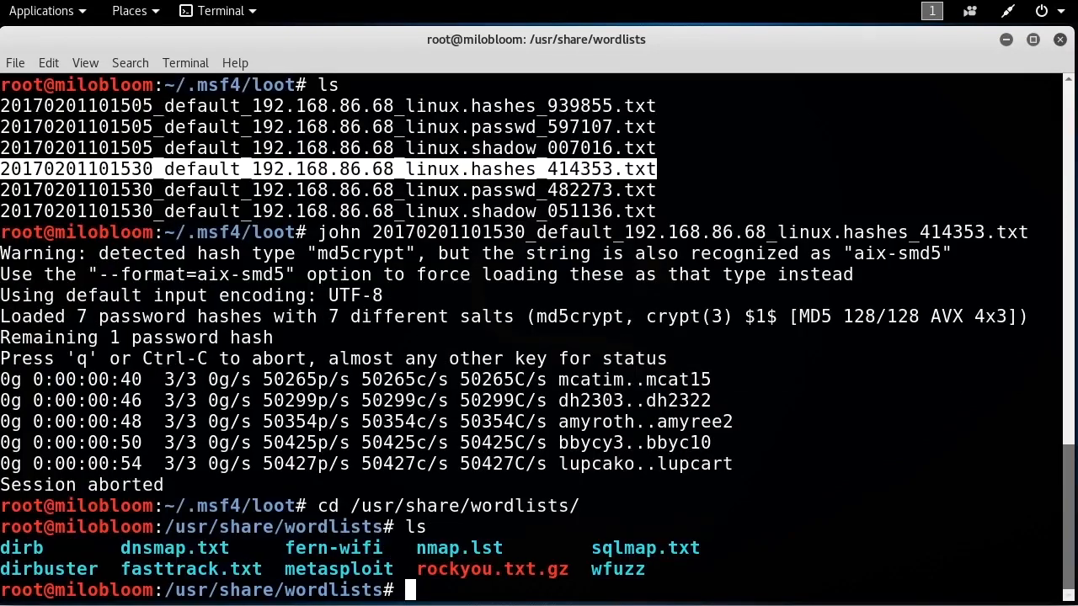
mouse_move(865, 495)
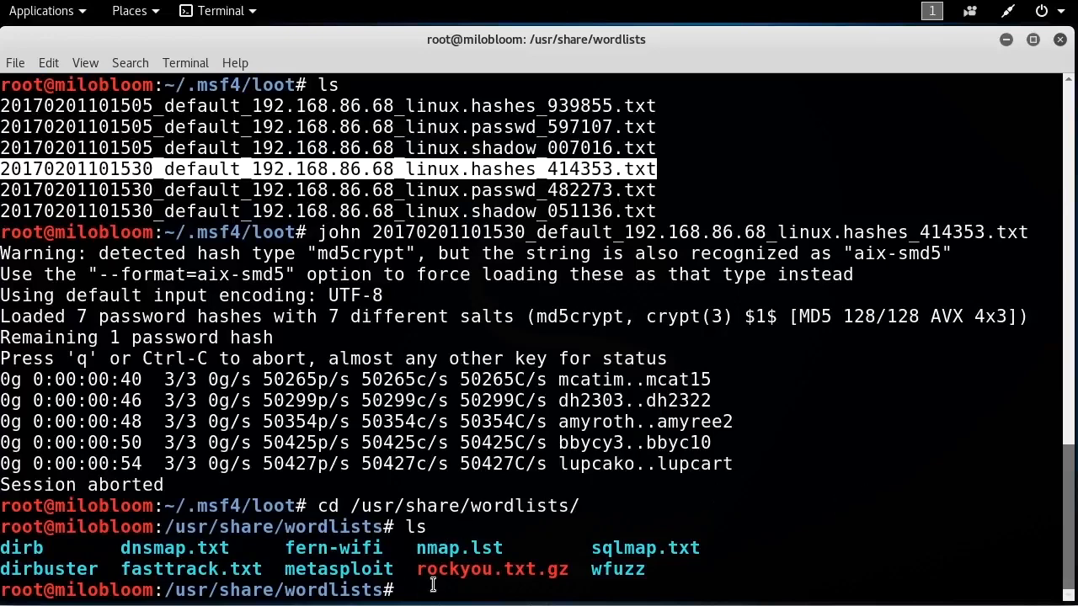
double_click(491, 569)
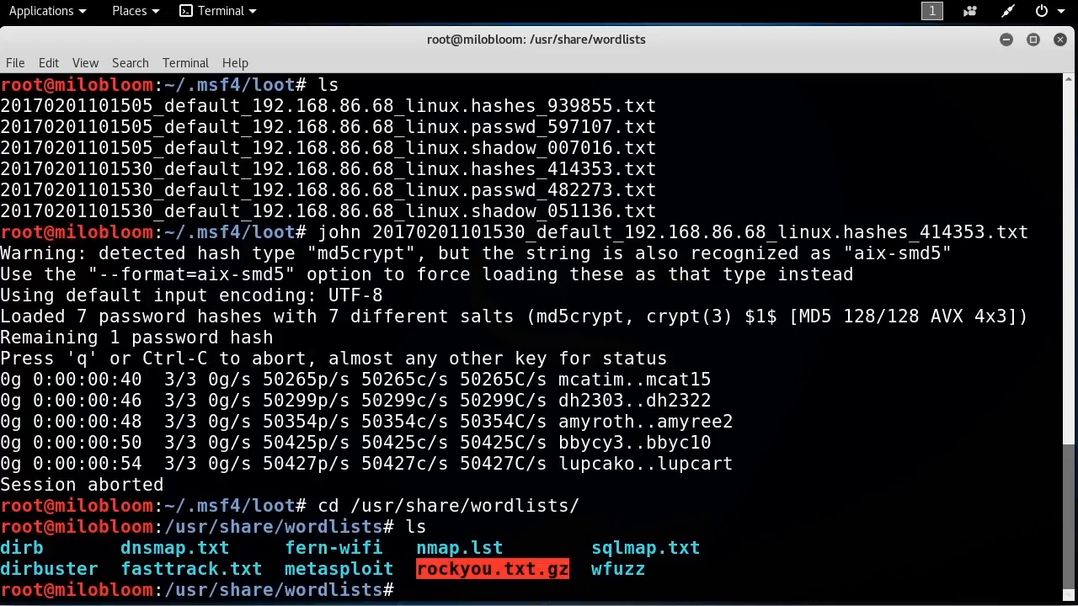
Step: Copy rockyou.txt.gz to the home folder and gunzip it into rockyou.txt
type("cp c")
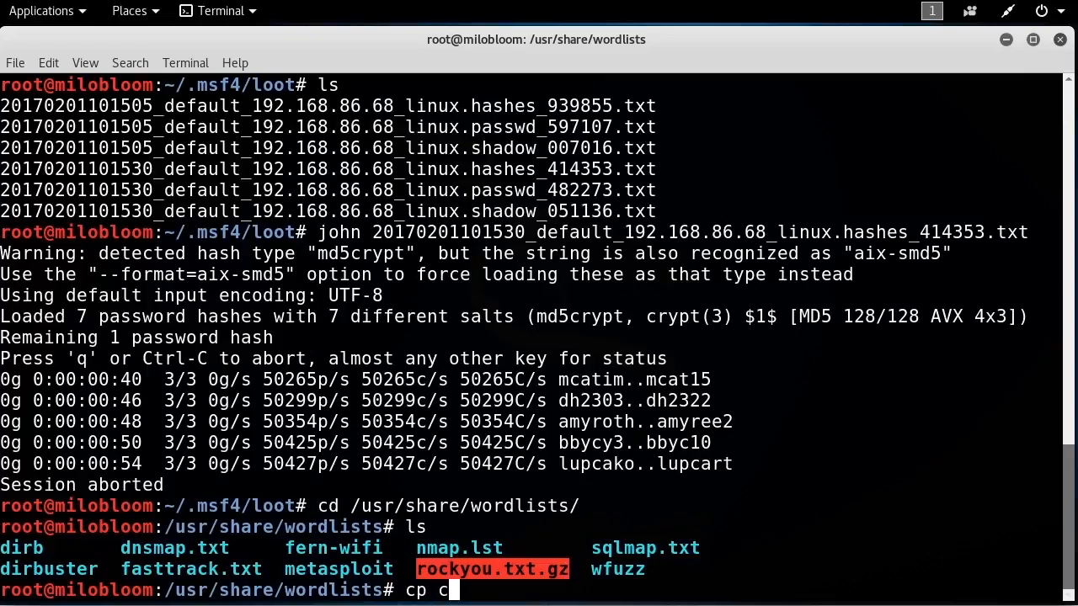
type("rockyou.txt.gz ~")
type("cd")
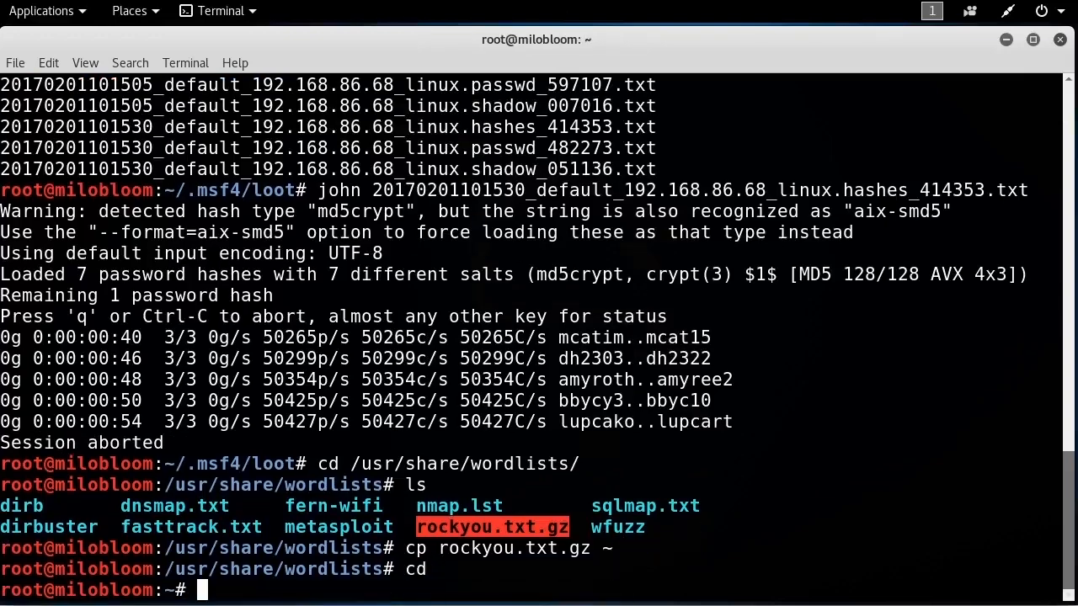
type("gunzip")
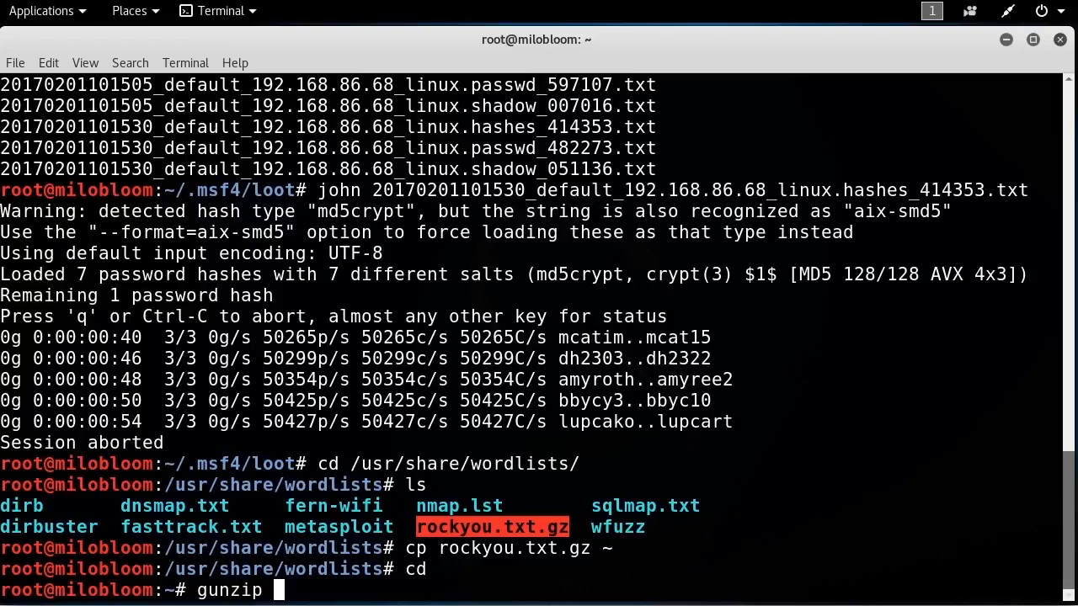
type("rockyou.txt.gz")
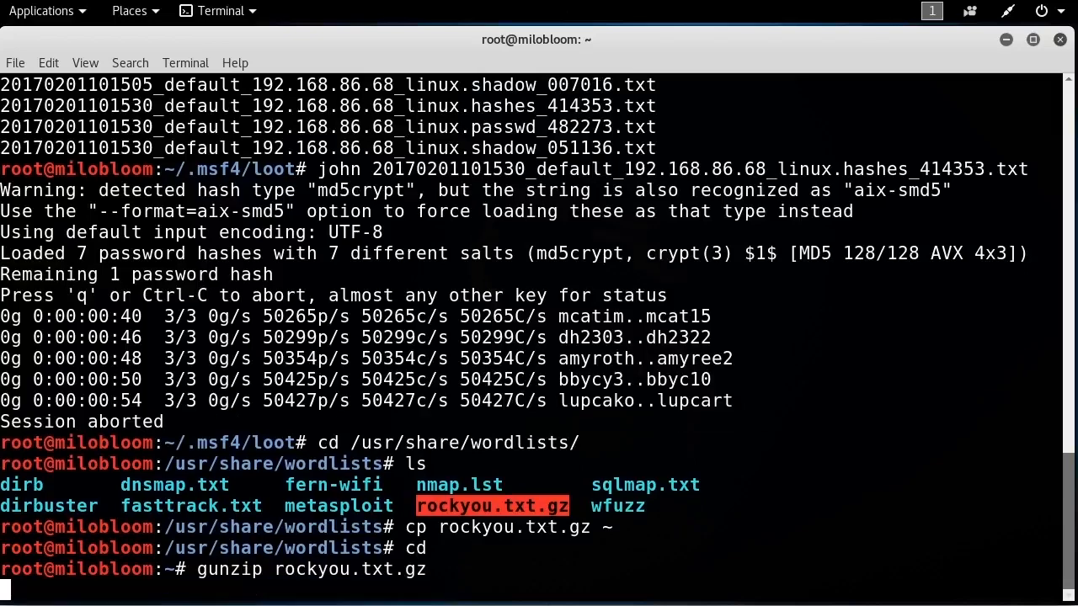
key("Return")
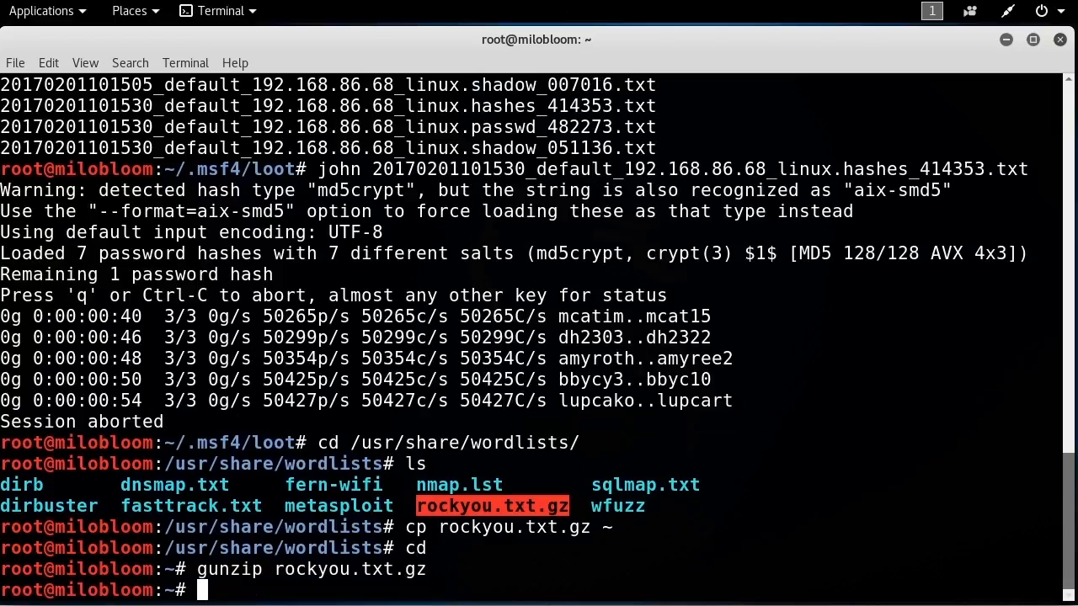
Step: View the decompressed rockyou.txt wordlist in less
type("less rockyou.txt")
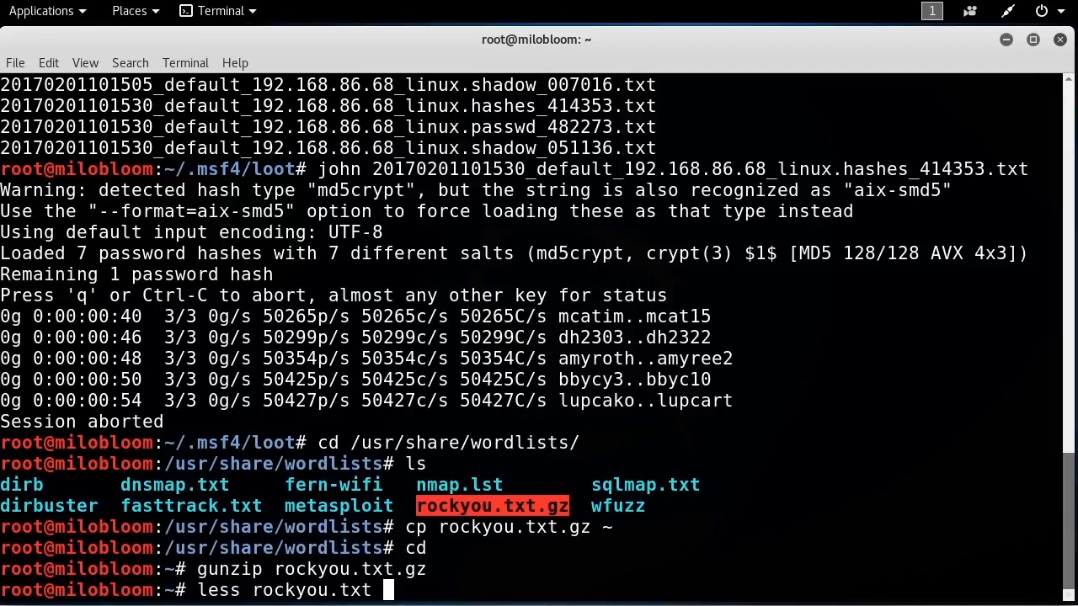
key("Return")
type("cd")
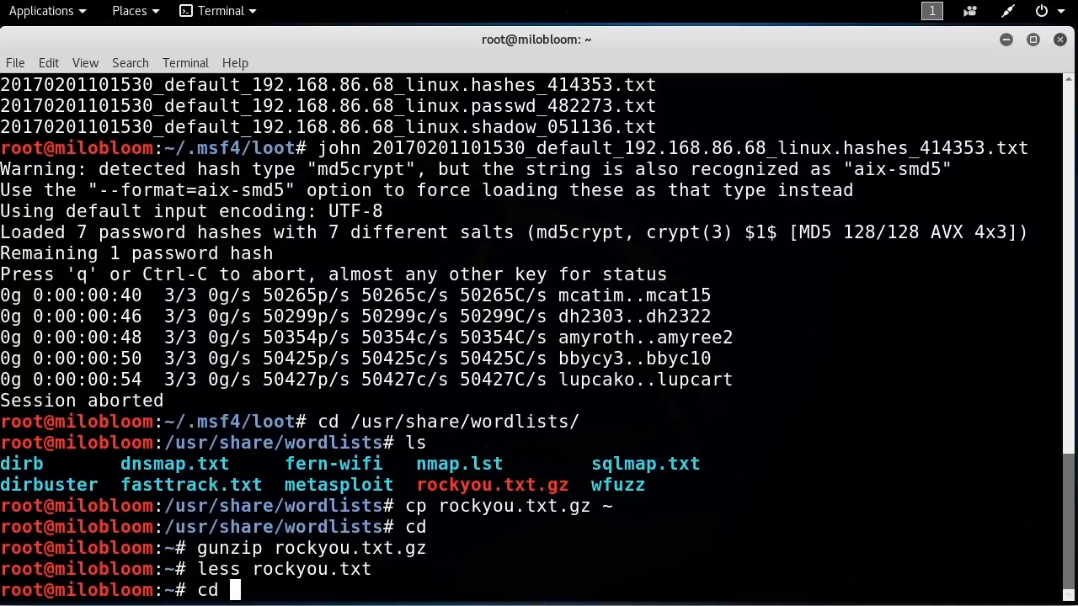
Step: Return to .msf4/loot and display the linux.hashes_414353 file, selecting the klog entry
type(".msf4/loo")
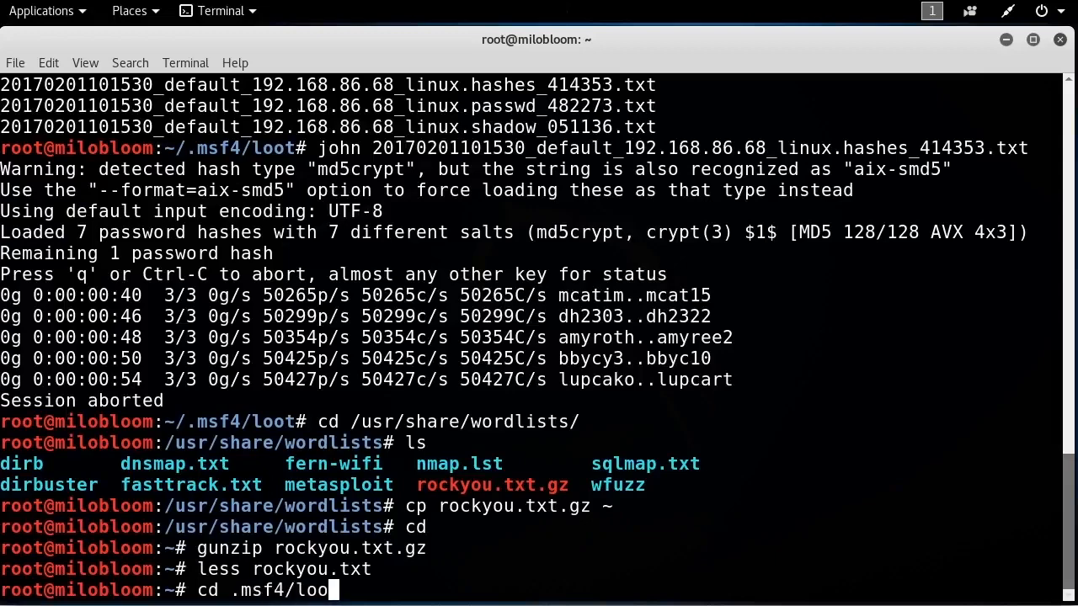
key("Return")
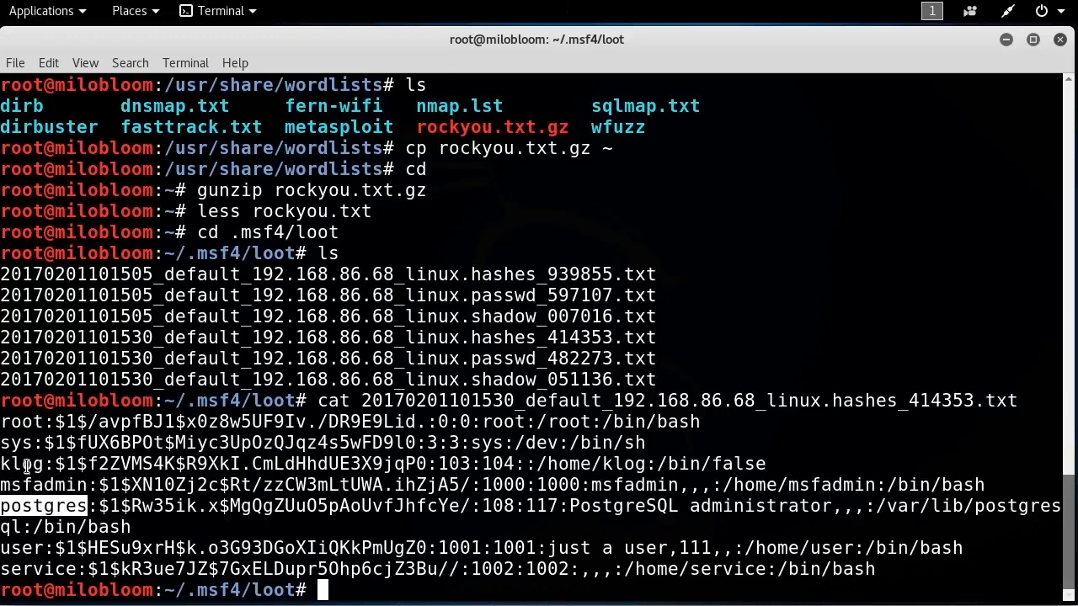
double_click(23, 463)
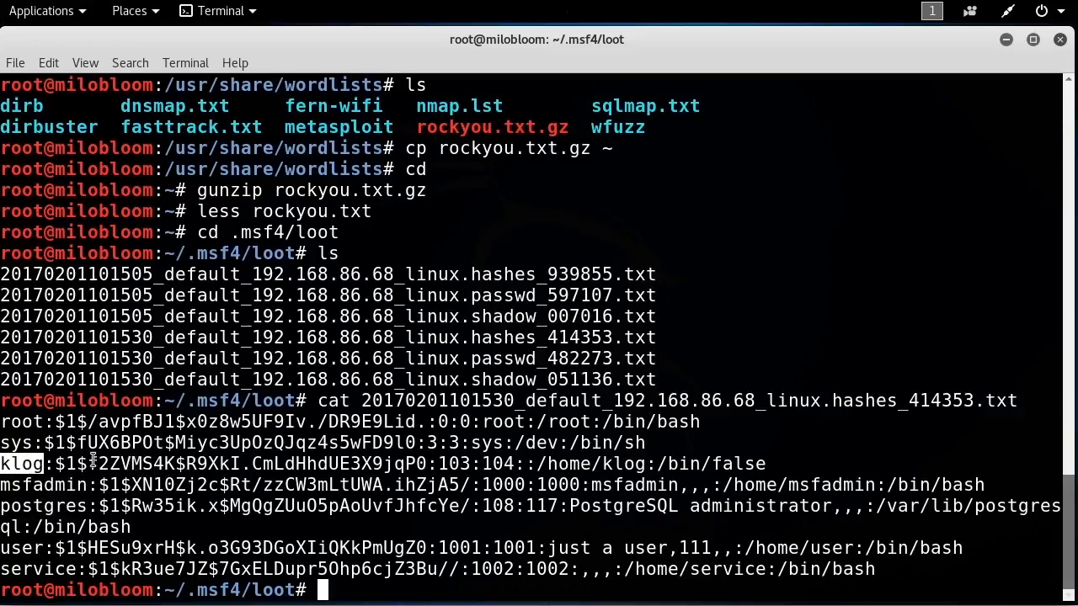